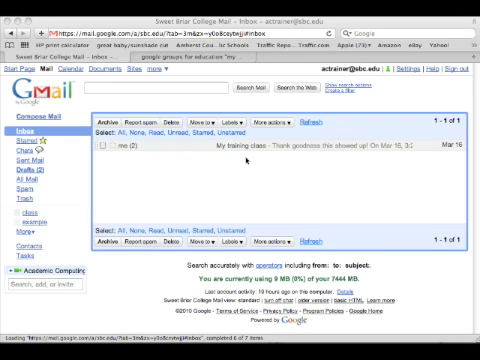
{"action": "mouse_move", "coordinate": [416, 68]}
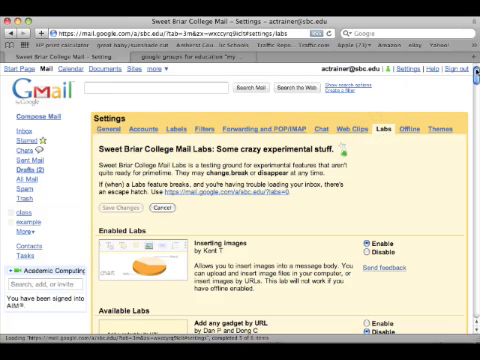
Step: Enable the Nested Labels experiment in the Labs list
{"action": "scroll", "scroll_direction": "down", "scroll_amount": 3}
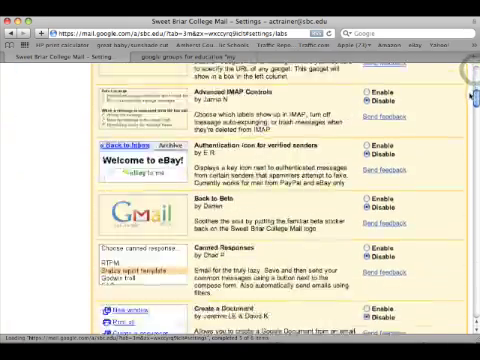
{"action": "scroll", "scroll_direction": "down", "scroll_amount": 3}
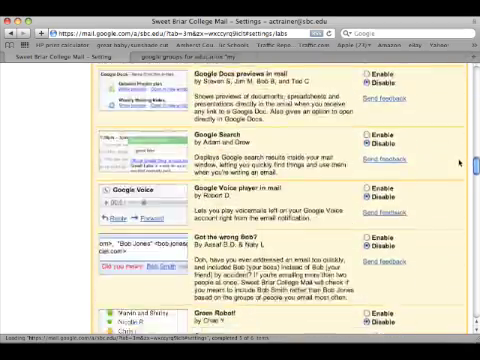
{"action": "scroll", "scroll_direction": "down", "scroll_amount": 3}
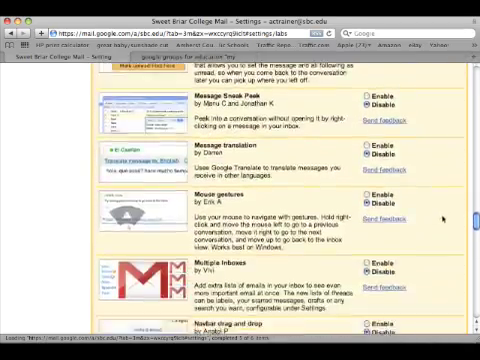
{"action": "scroll", "scroll_direction": "down", "scroll_amount": 3}
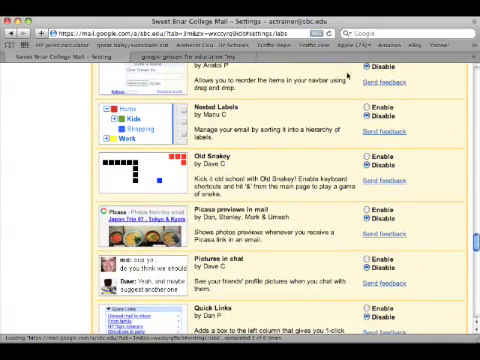
{"action": "left_click", "coordinate": [368, 108]}
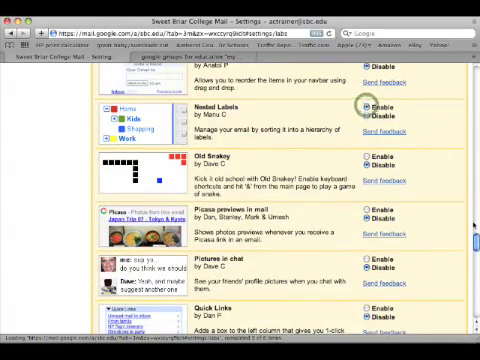
Step: Save the Labs changes to apply the Nested Labels feature
{"action": "scroll", "scroll_direction": "down", "scroll_amount": 3}
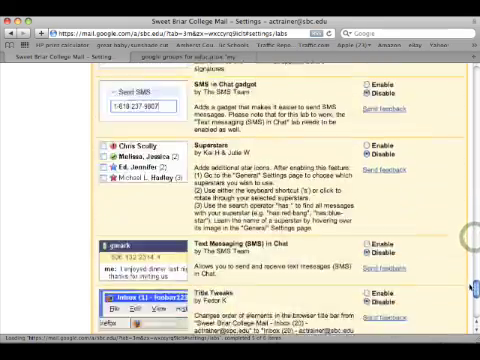
{"action": "scroll", "scroll_direction": "down", "scroll_amount": 3}
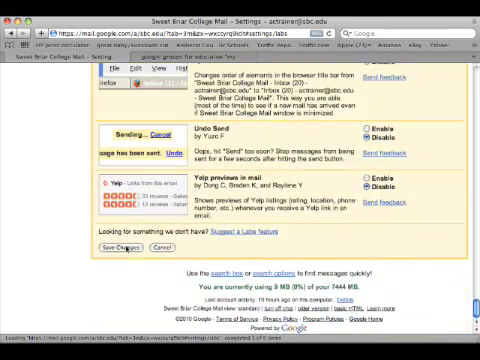
{"action": "left_click", "coordinate": [98, 246]}
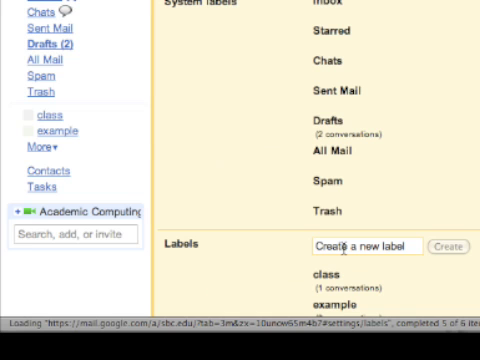
Step: Create a new label named 'training' alongside class and example
{"action": "type", "text": "t"}
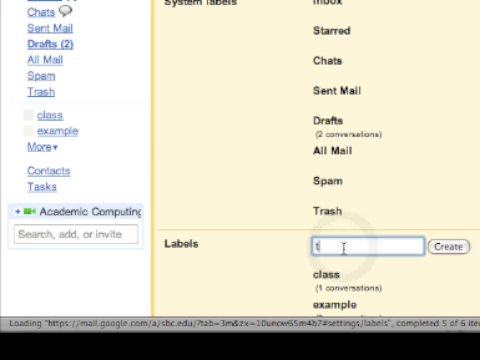
{"action": "type", "text": "training"}
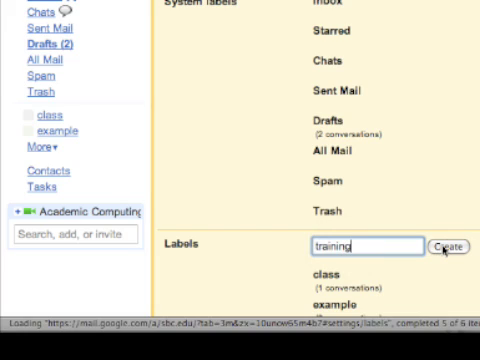
{"action": "left_click", "coordinate": [446, 246]}
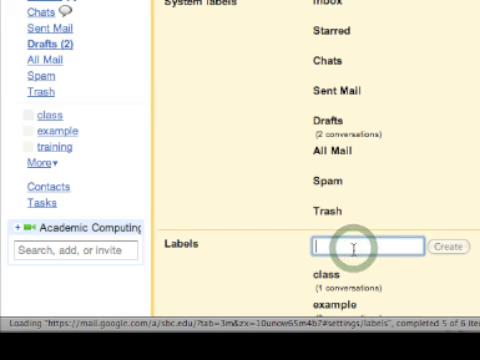
Step: Create the nested label 'training/MS Office' under training
{"action": "type", "text": "training"}
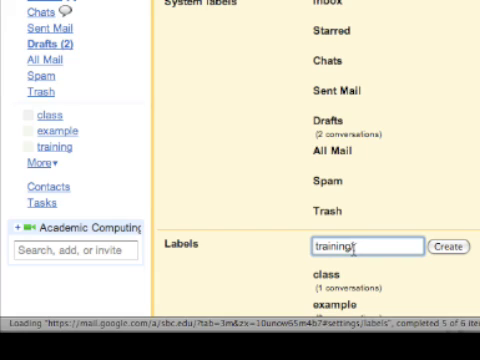
{"action": "type", "text": "/M"}
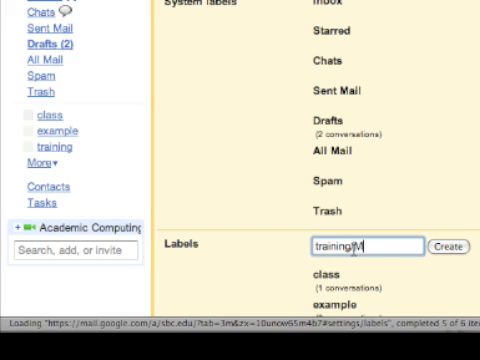
{"action": "type", "text": "S Of"}
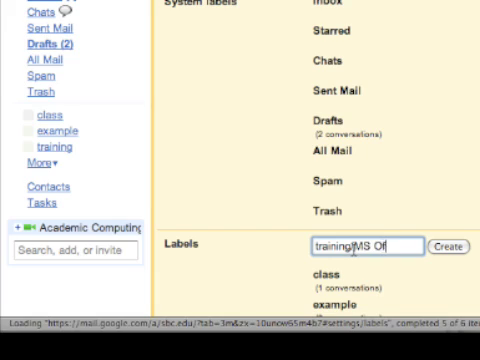
{"action": "type", "text": "fice"}
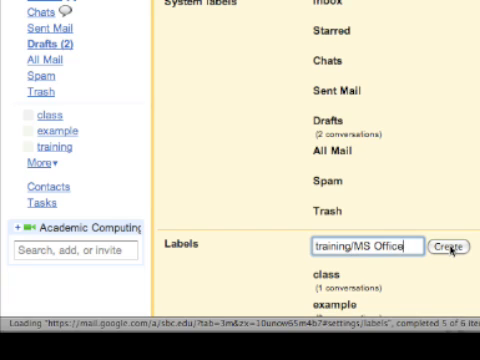
{"action": "left_click", "coordinate": [452, 248]}
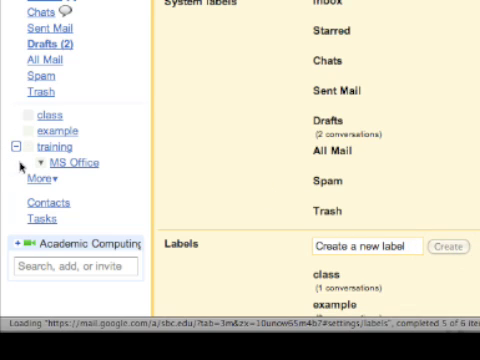
Step: Expand training to show MS Office and return to the new-label box
{"action": "left_click", "coordinate": [12, 146]}
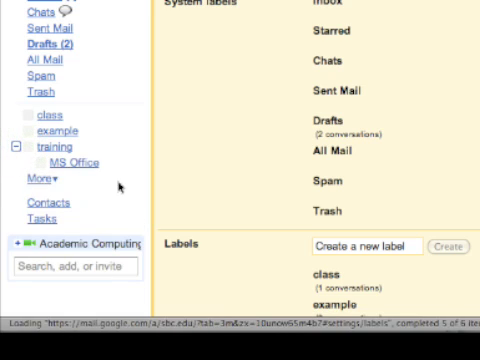
{"action": "left_click", "coordinate": [360, 248]}
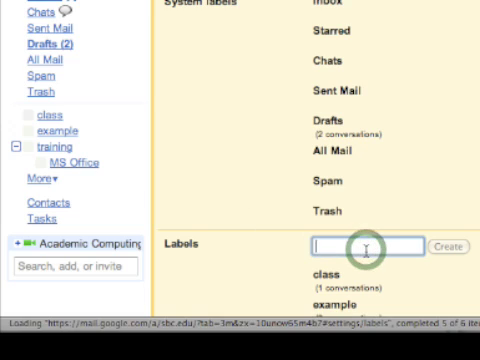
Step: Create the nested label 'training/Google Apps' and ready the box for another name
{"action": "type", "text": "training/"}
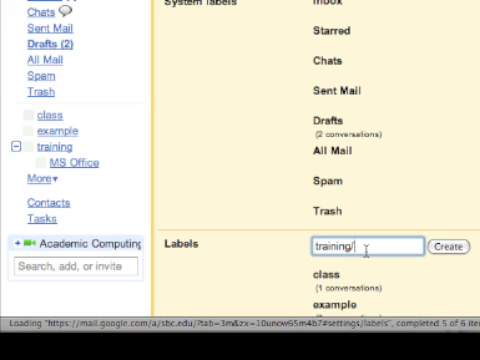
{"action": "type", "text": "Goo"}
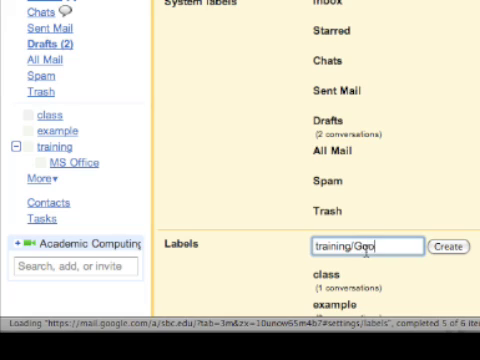
{"action": "left_click", "coordinate": [444, 250]}
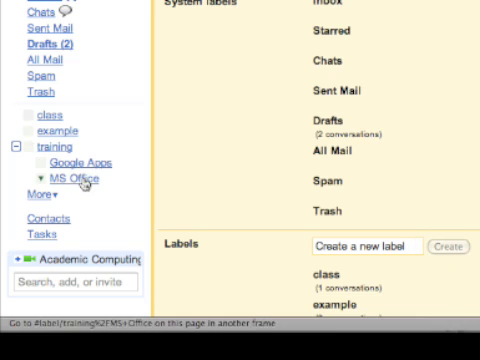
{"action": "left_click", "coordinate": [364, 248]}
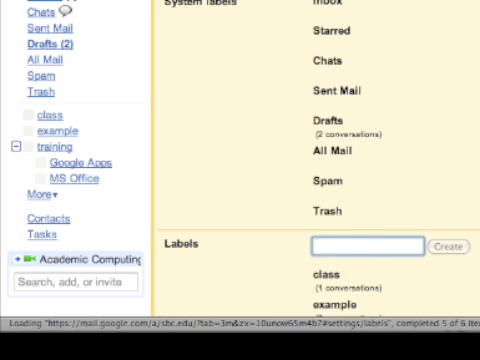
Step: Enter 'training/Google Apps/Gmail' as a third-level label name
{"action": "type", "text": "training"}
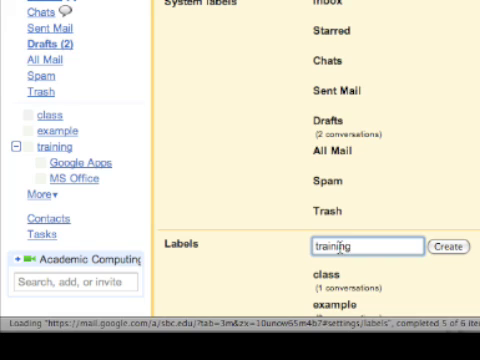
{"action": "type", "text": "/Google"}
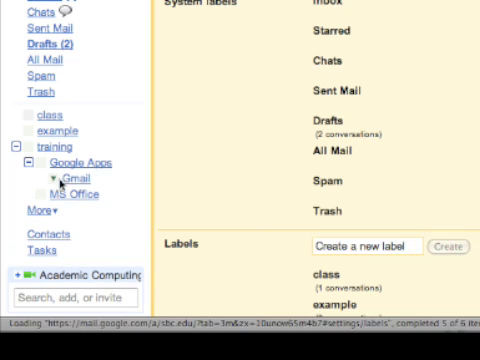
{"action": "mouse_move", "coordinate": [78, 160]}
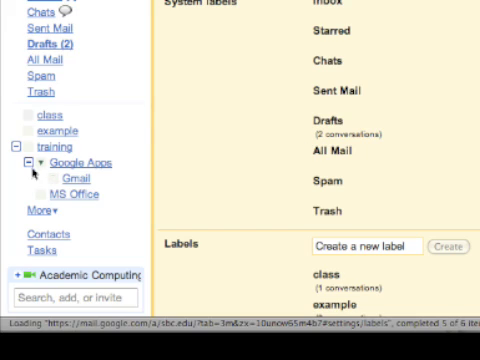
Step: Collapse Google Apps, then training, hiding all sub-labels
{"action": "left_click", "coordinate": [30, 160]}
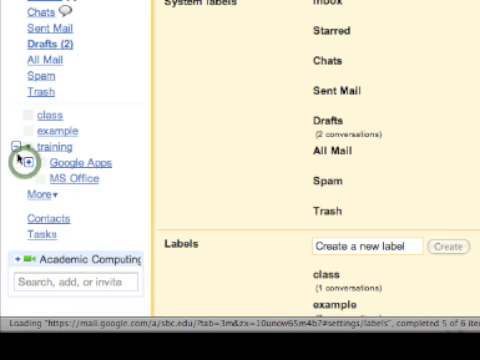
{"action": "left_click", "coordinate": [22, 146]}
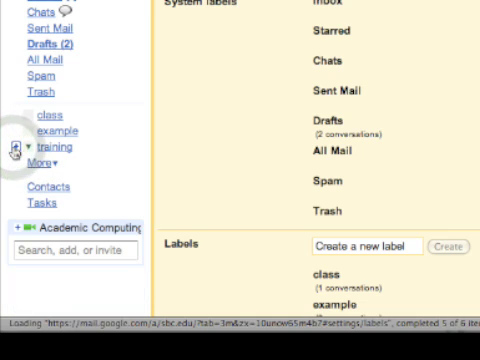